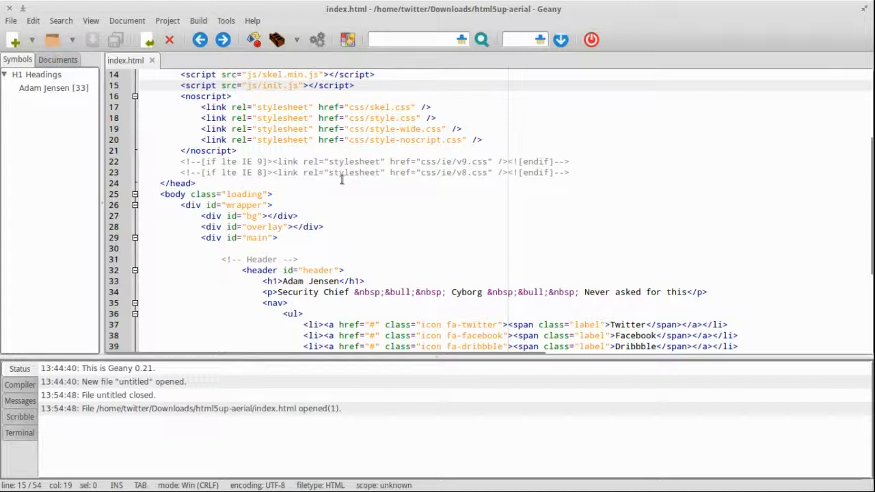
Search Ubuntu Software Center for 'geany' so the installed Geany IDE tops the results.
left_click(235, 85)
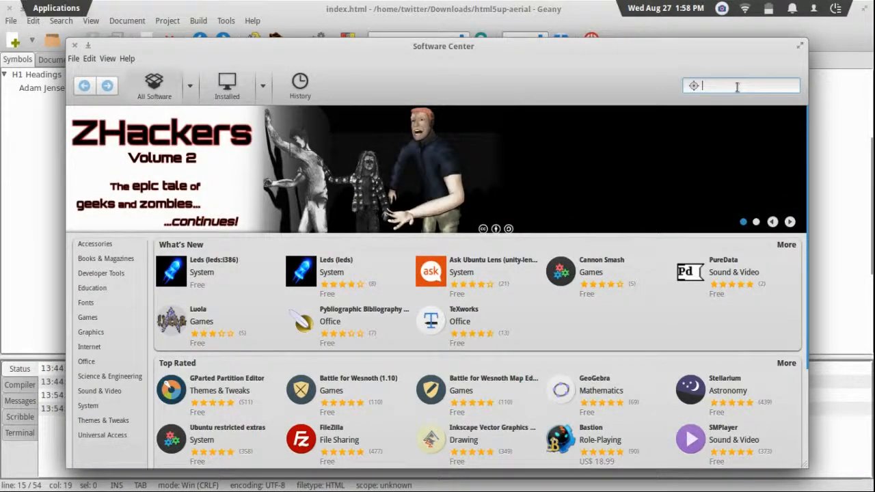
type("geany")
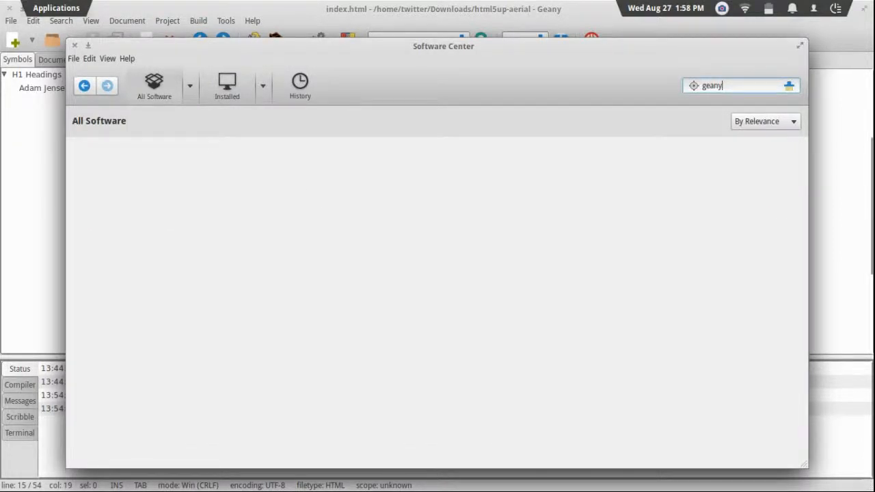
key("Return")
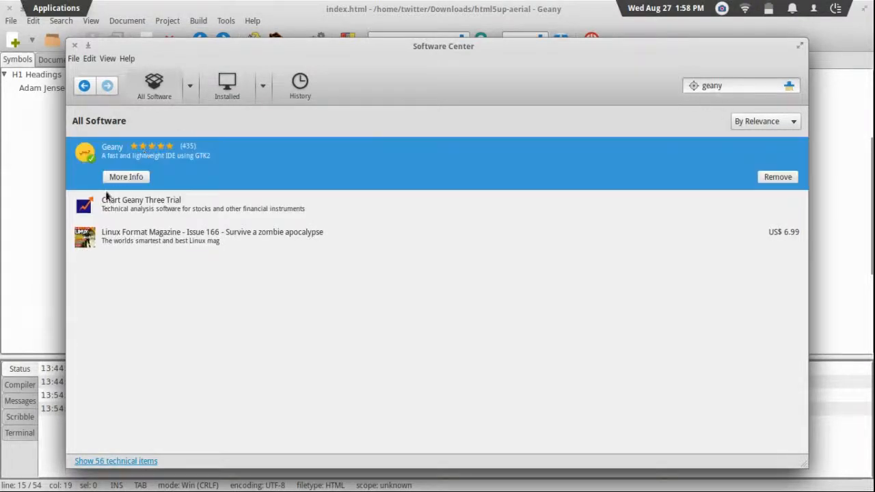
mouse_move(372, 240)
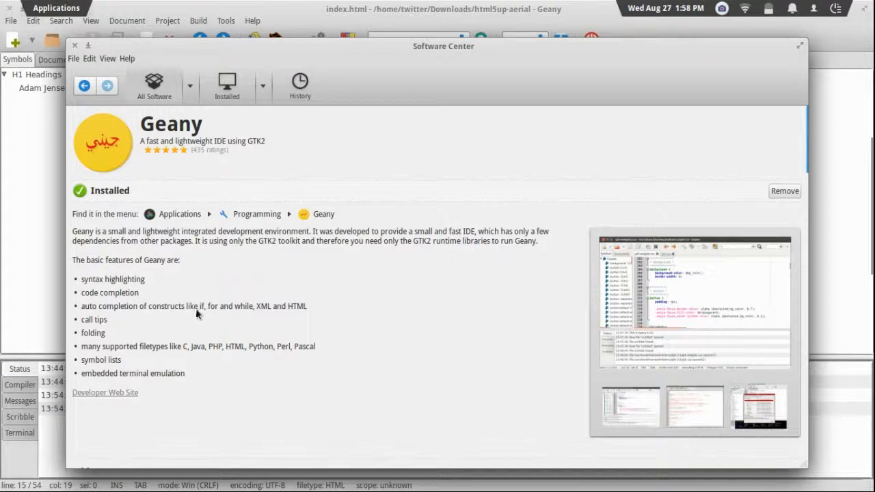
mouse_move(251, 312)
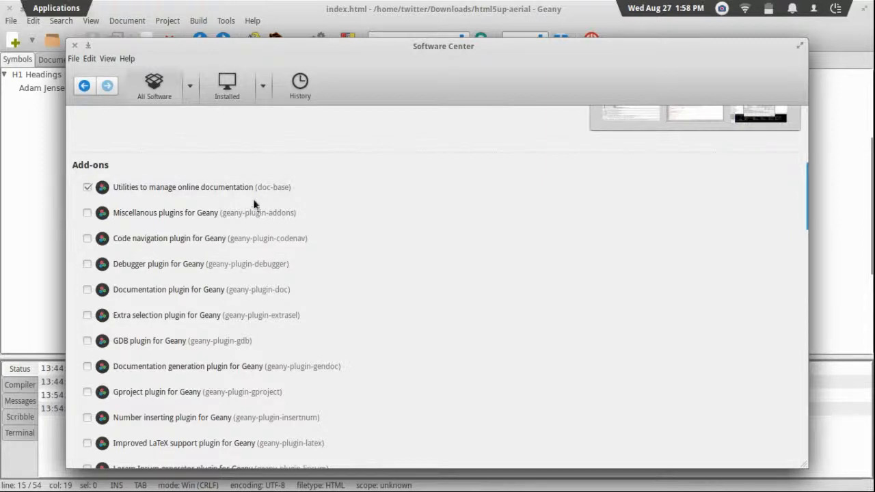
Scroll Geany's details page down to the Add-ons list and mark the Extra selection plugin.
scroll("down", 3)
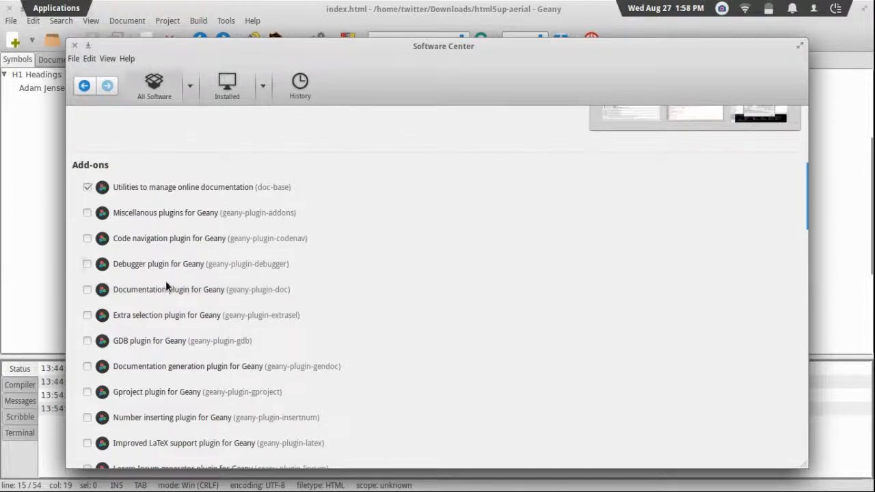
scroll("down", 3)
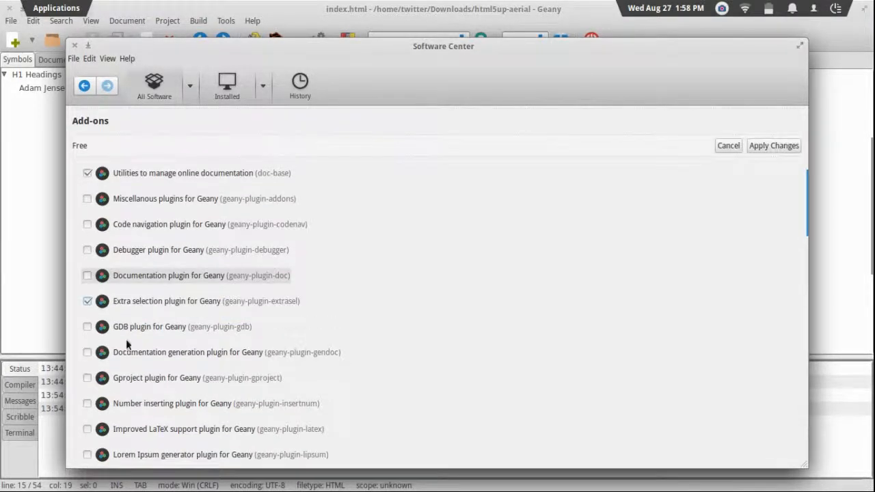
Tick the Number inserting, Lorem Ipsum generator and Spellcheck plugin add-ons for installation.
scroll("down", 3)
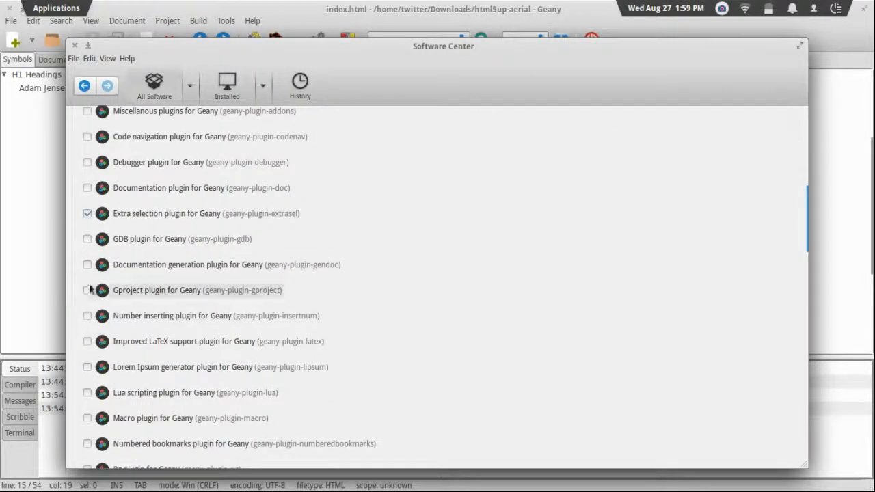
mouse_move(227, 268)
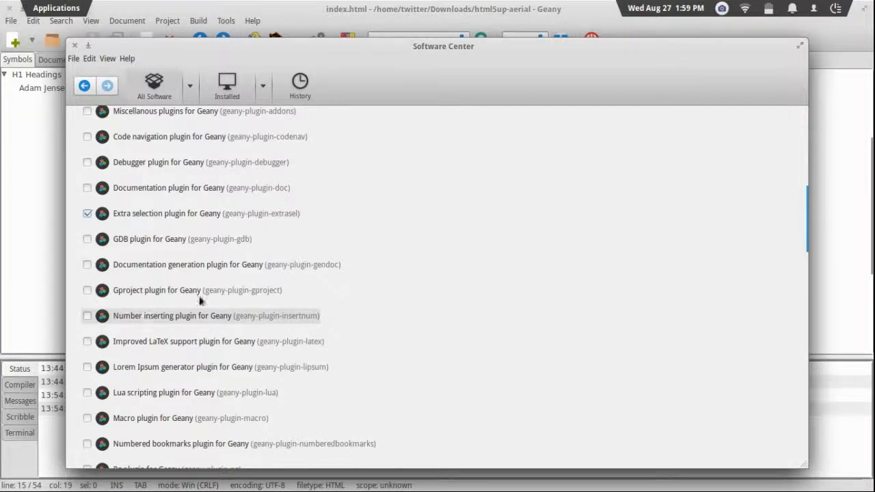
left_click(87, 315)
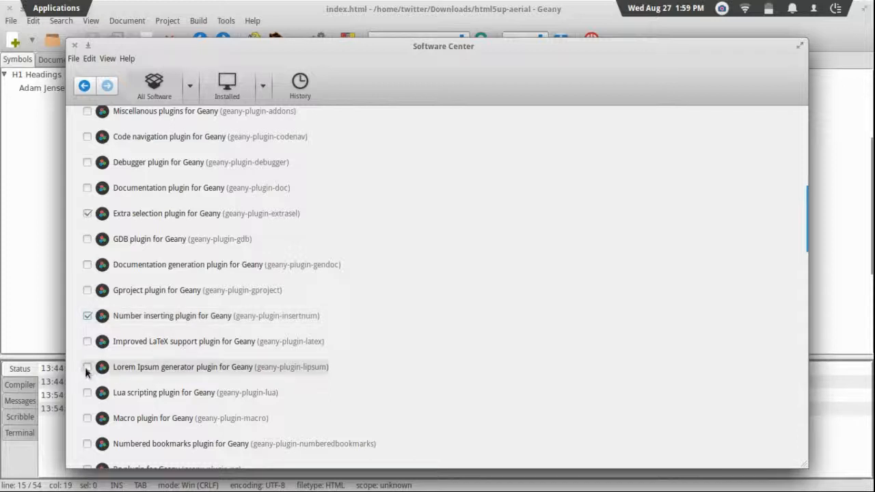
left_click(87, 366)
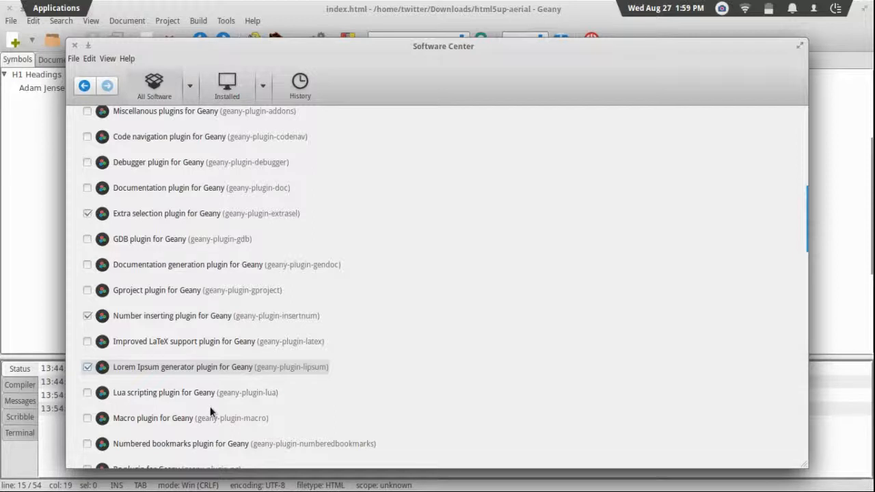
mouse_move(199, 347)
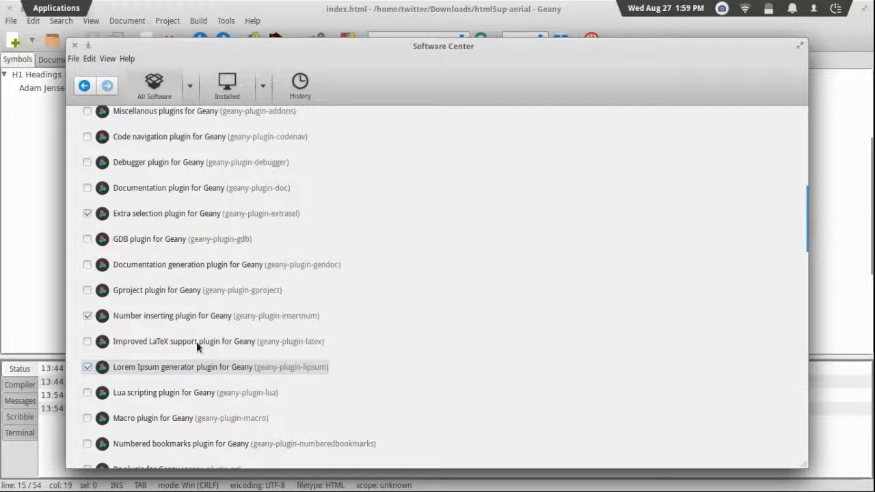
mouse_move(176, 303)
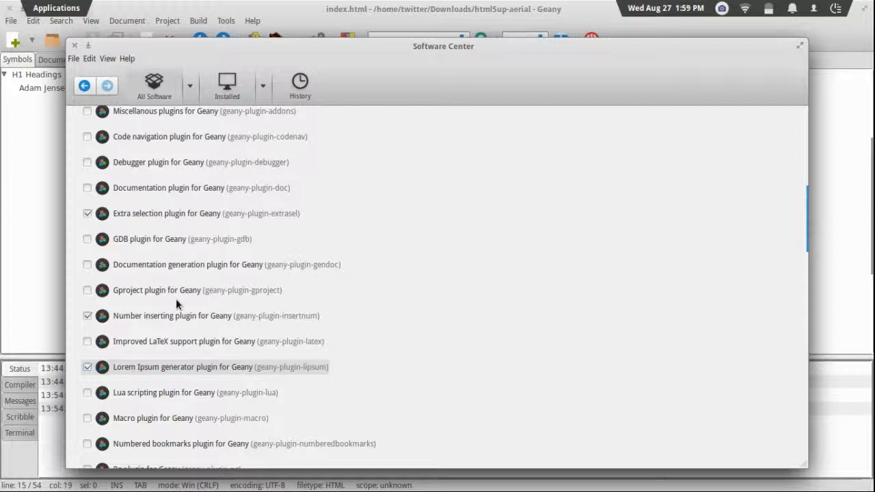
scroll("down", 3)
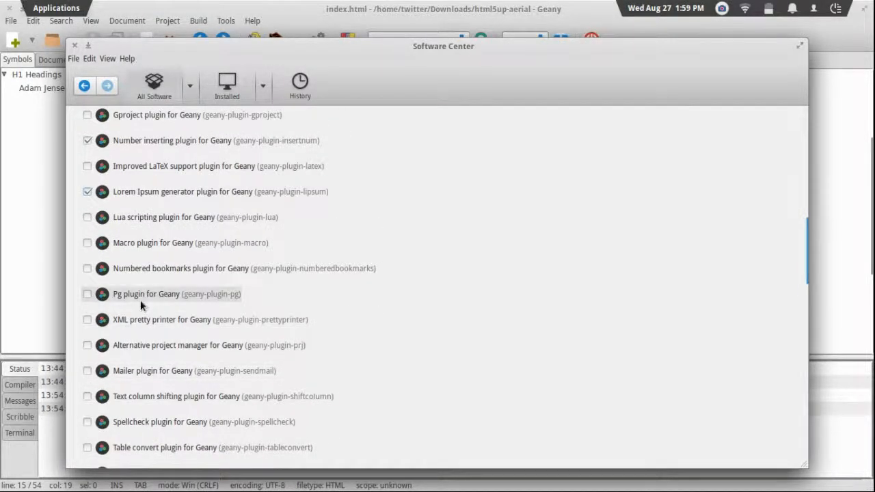
scroll("down", 3)
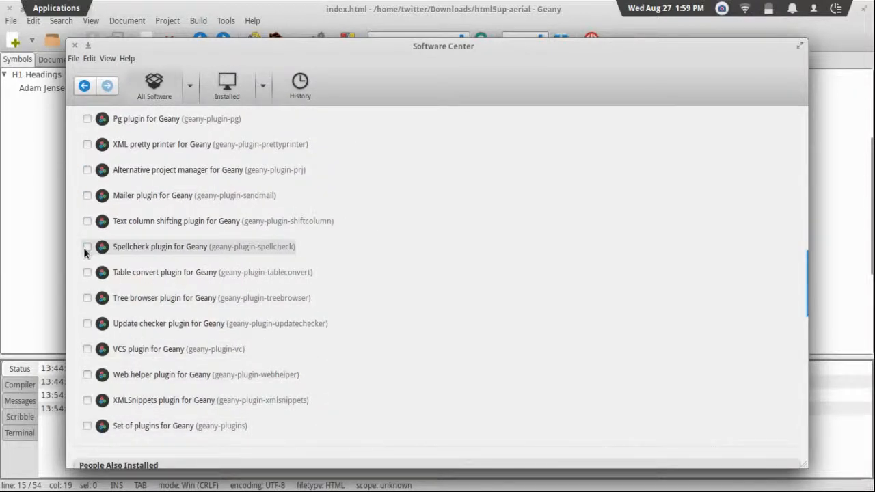
left_click(87, 246)
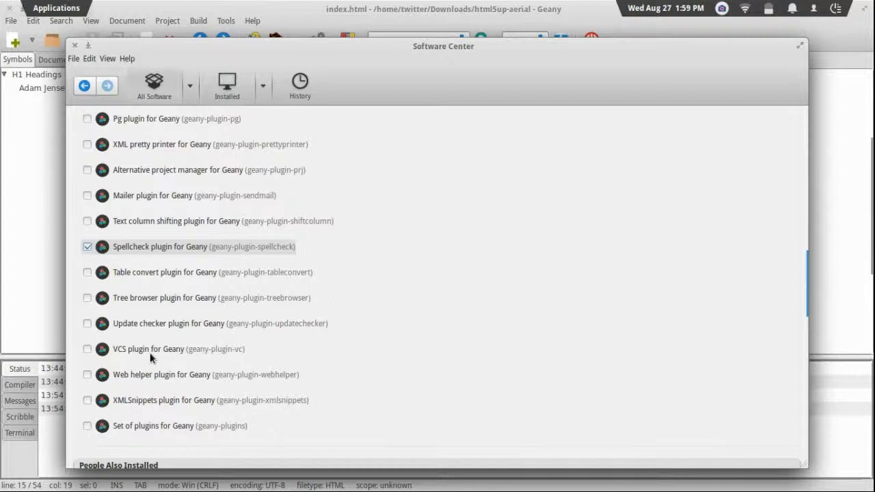
mouse_move(144, 358)
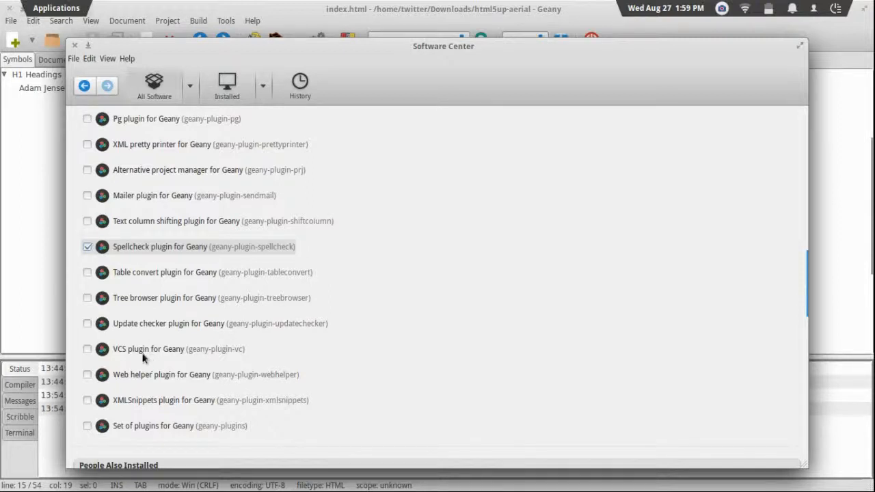
mouse_move(92, 322)
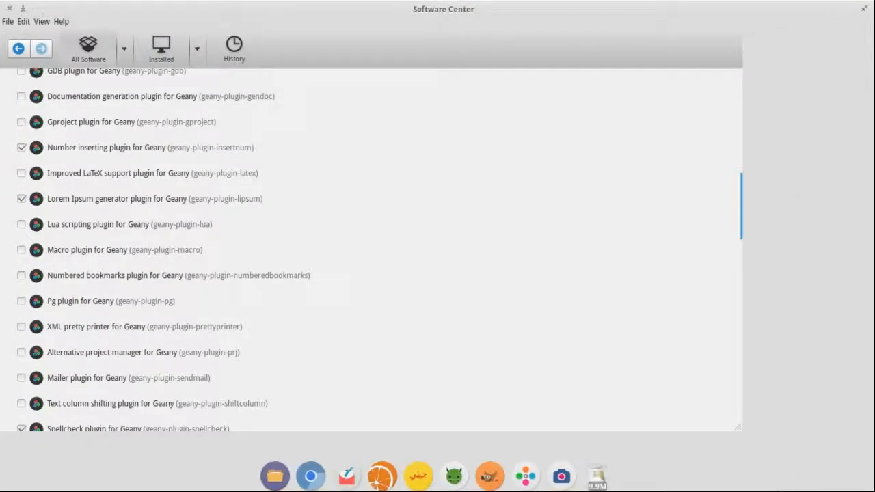
mouse_move(786, 224)
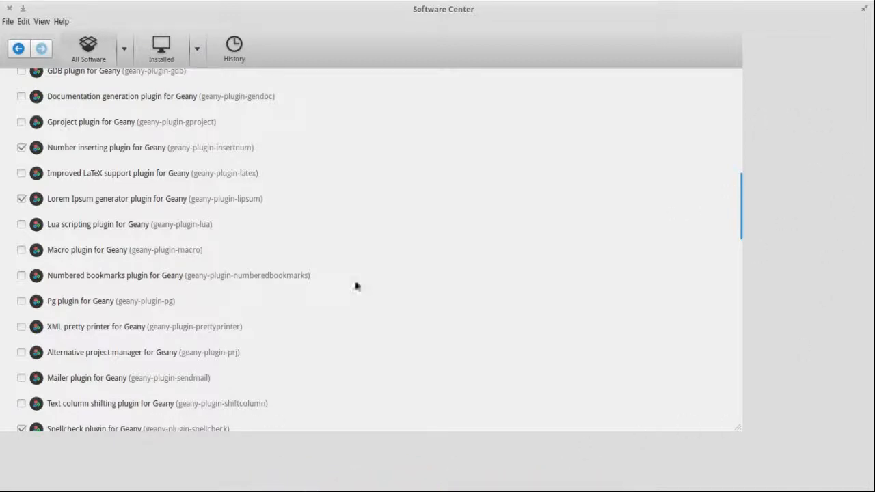
Apply the changes to install the checked Geany add-ons, prompting for authentication.
scroll("down", 3)
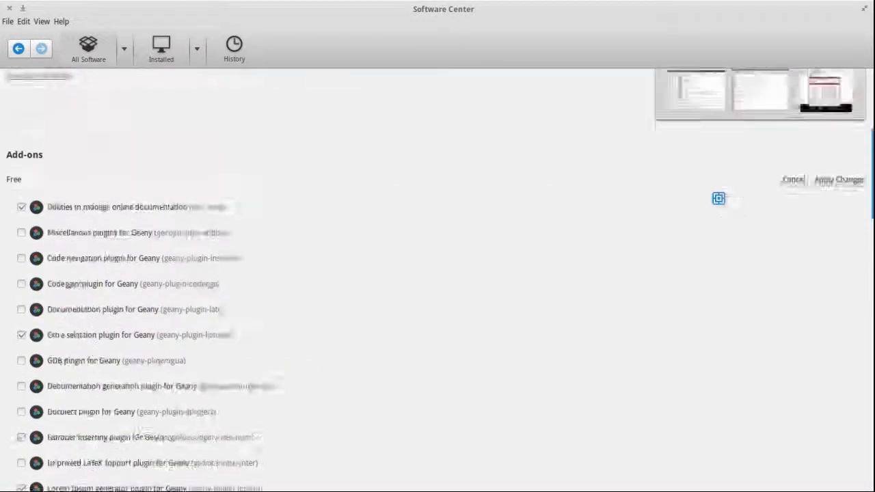
scroll("up", 3)
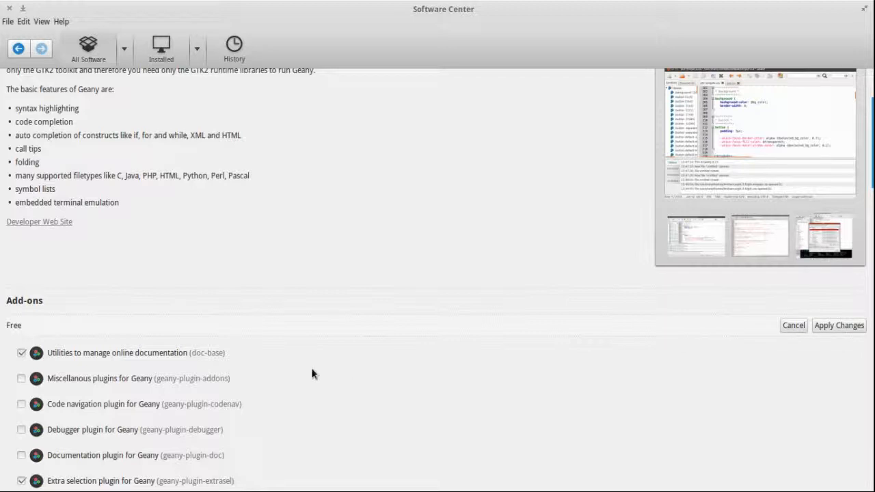
mouse_move(79, 404)
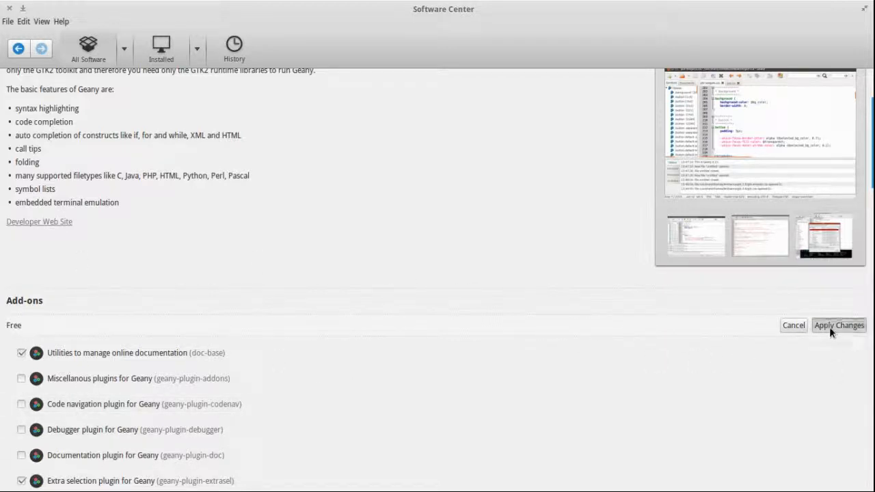
left_click(838, 326)
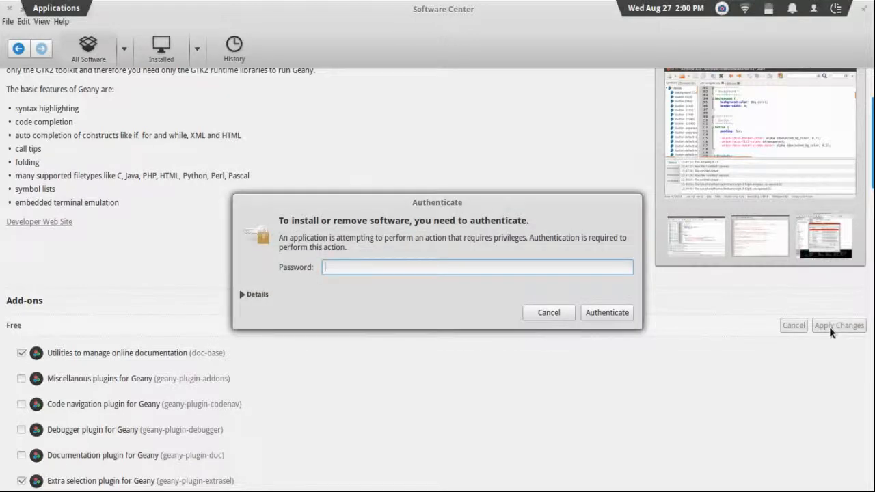
Enter the password and authenticate so the add-on installation completes.
type("password")
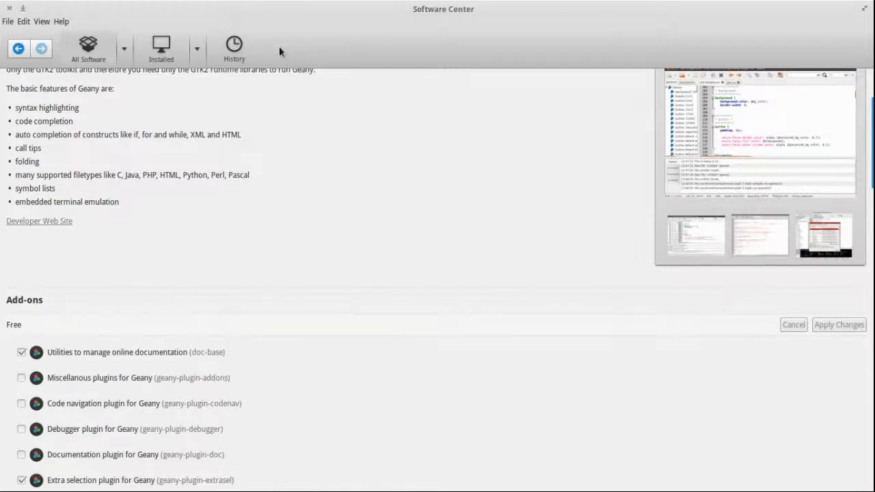
mouse_move(295, 152)
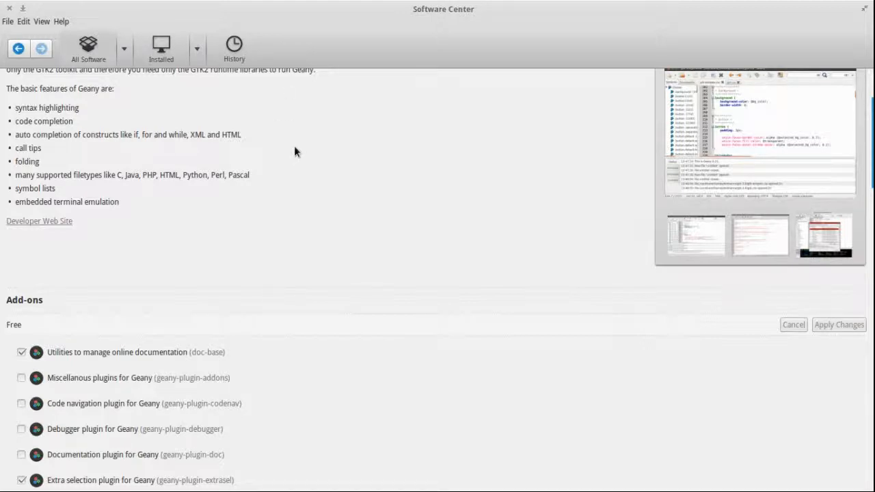
left_click(839, 324)
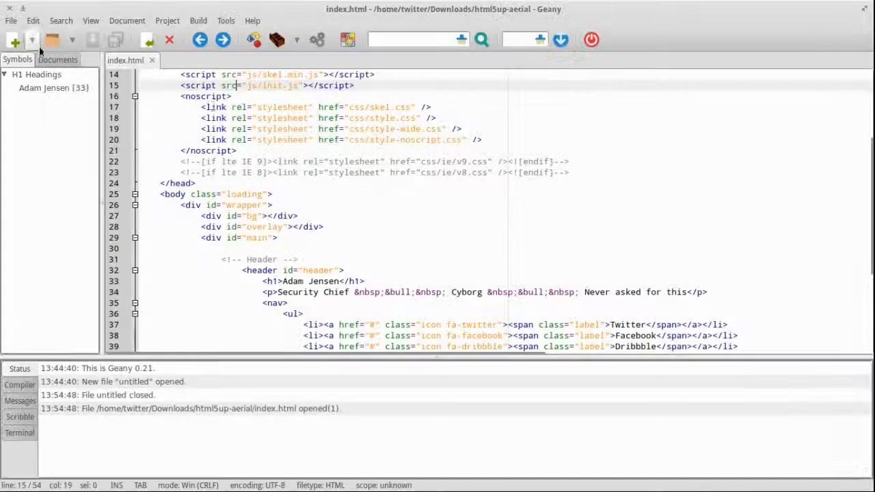
Open Geany's Plugin Manager from the Tools menu to list the installed plugins.
left_click(198, 21)
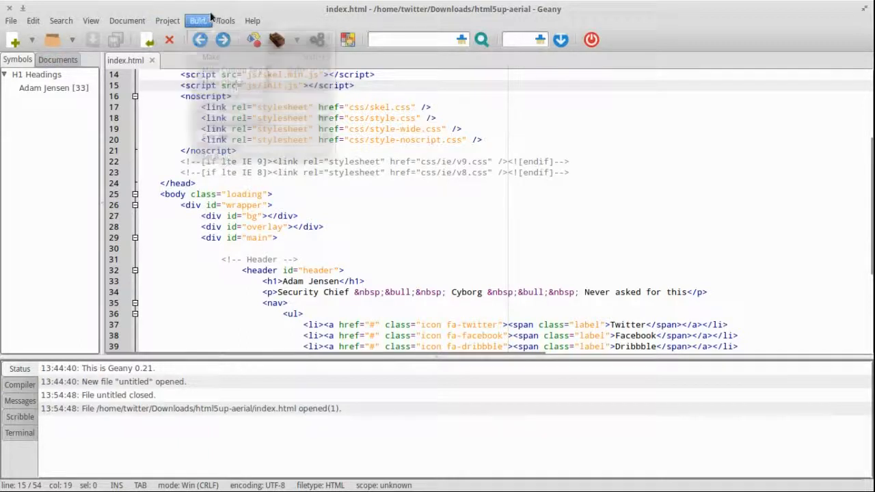
left_click(226, 20)
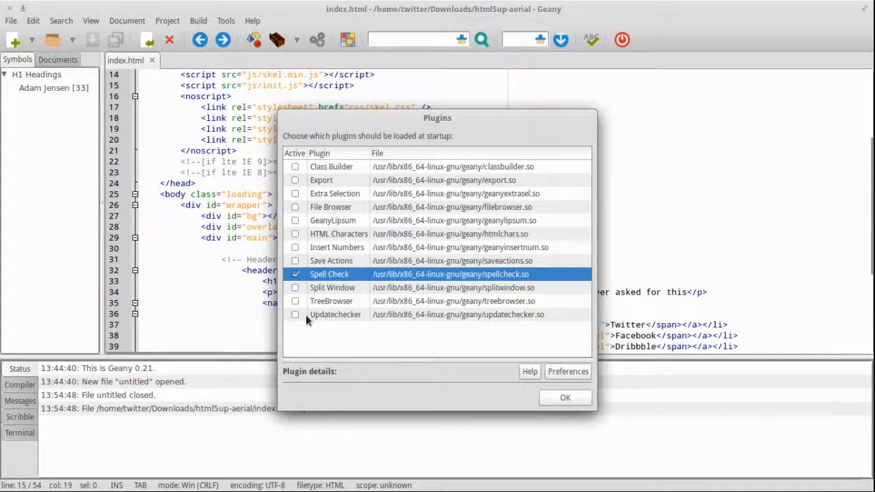
Enable the TreeBrowser plugin in the Plugin Manager list.
left_click(295, 301)
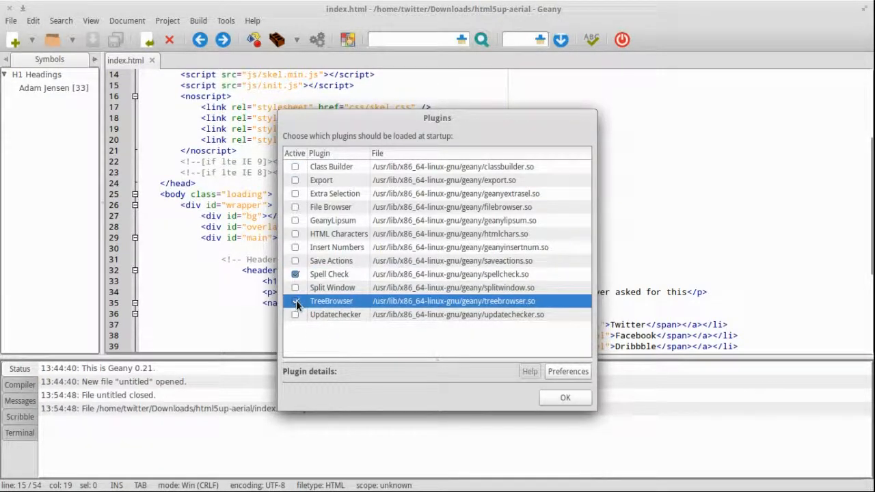
left_click(295, 301)
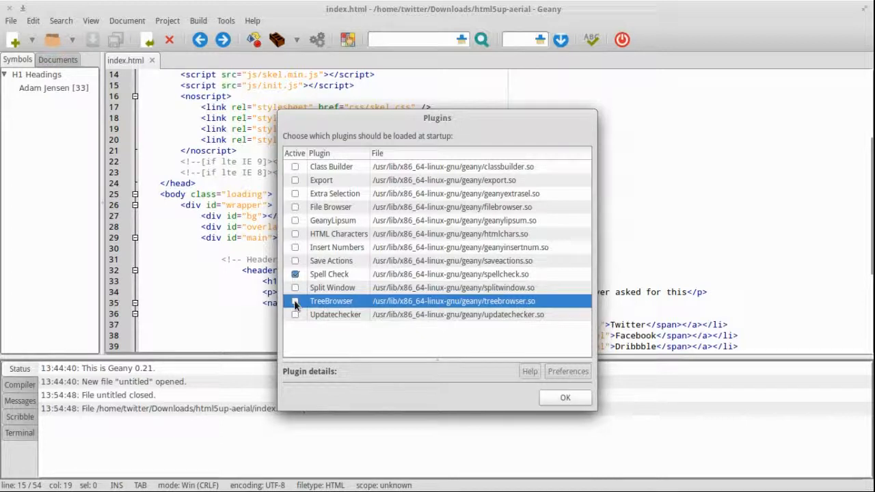
left_click(295, 300)
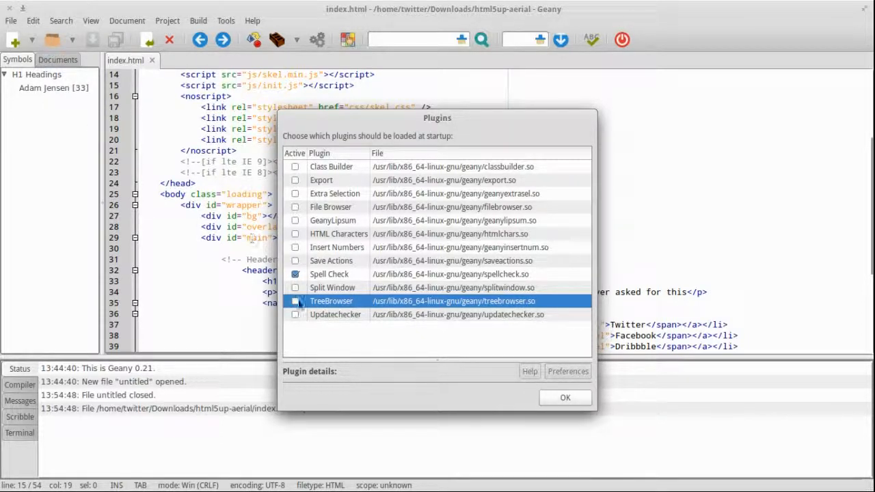
left_click(295, 301)
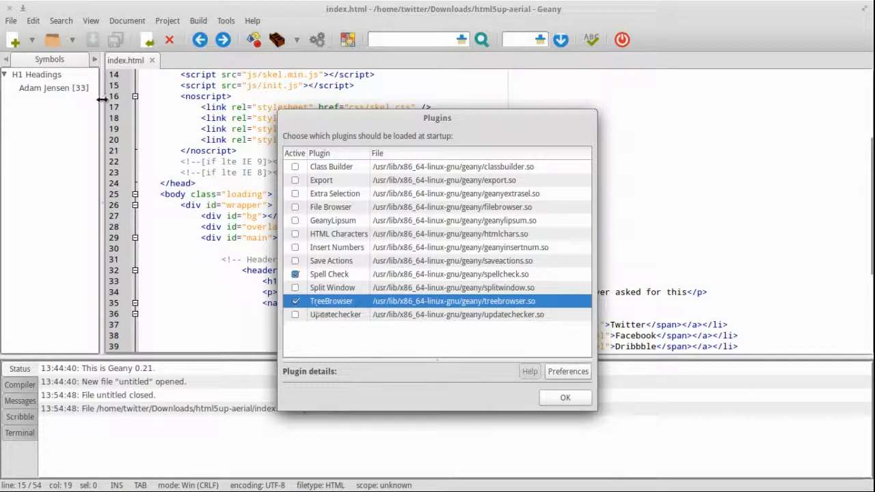
Enable Insert Numbers, HTML Characters and Extra Selection, then confirm with OK.
left_click(295, 273)
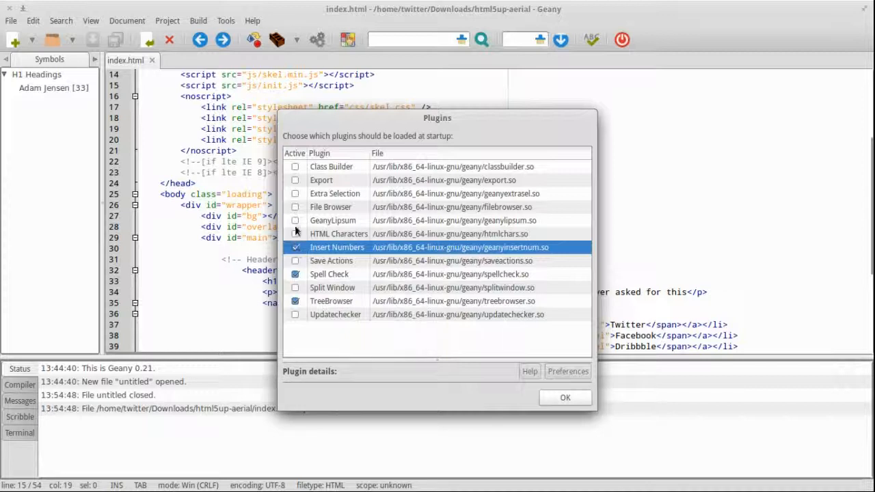
left_click(339, 233)
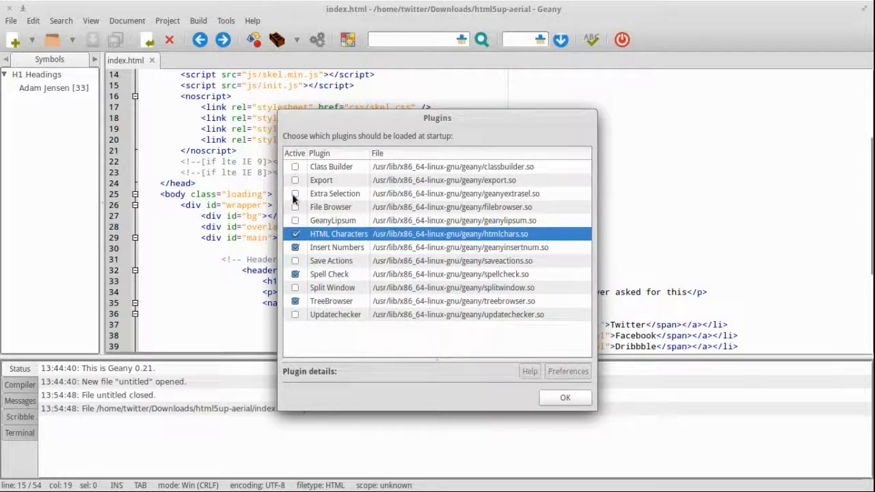
left_click(295, 194)
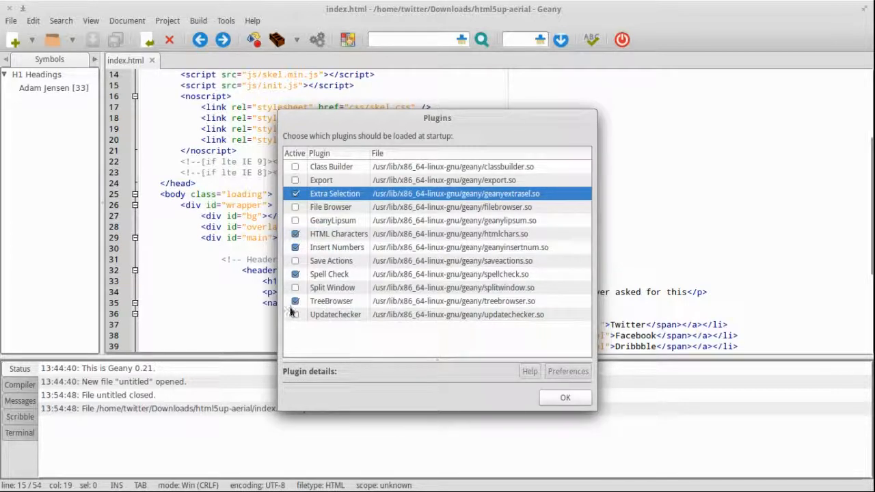
left_click(565, 396)
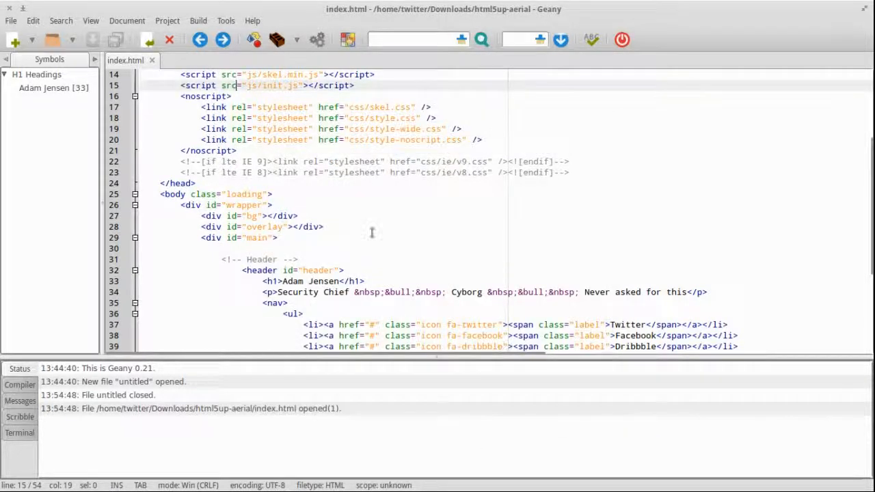